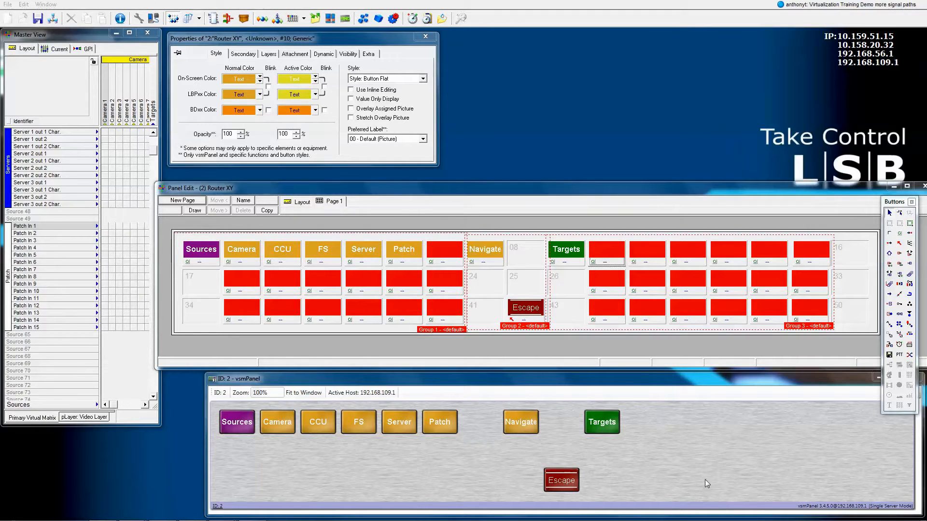
{"action": "mouse_move", "coordinate": [616, 242]}
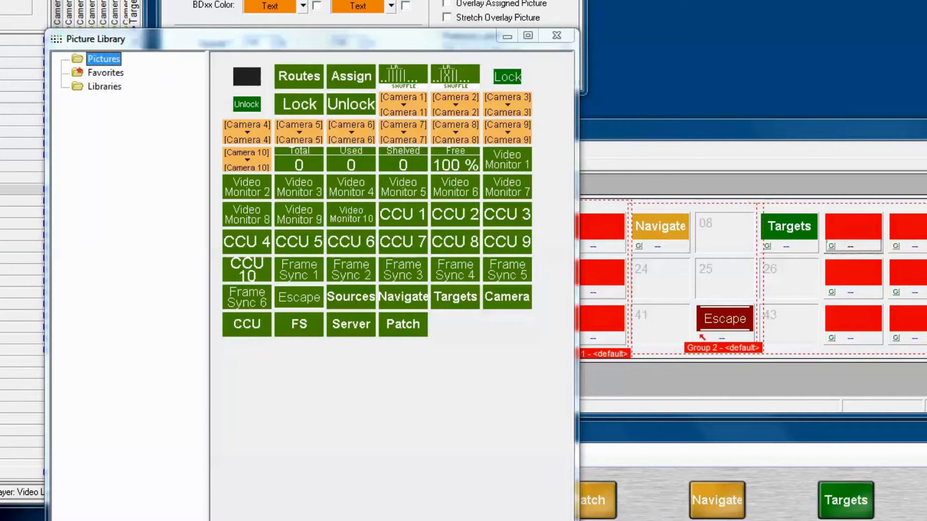
{"action": "mouse_move", "coordinate": [288, 378]}
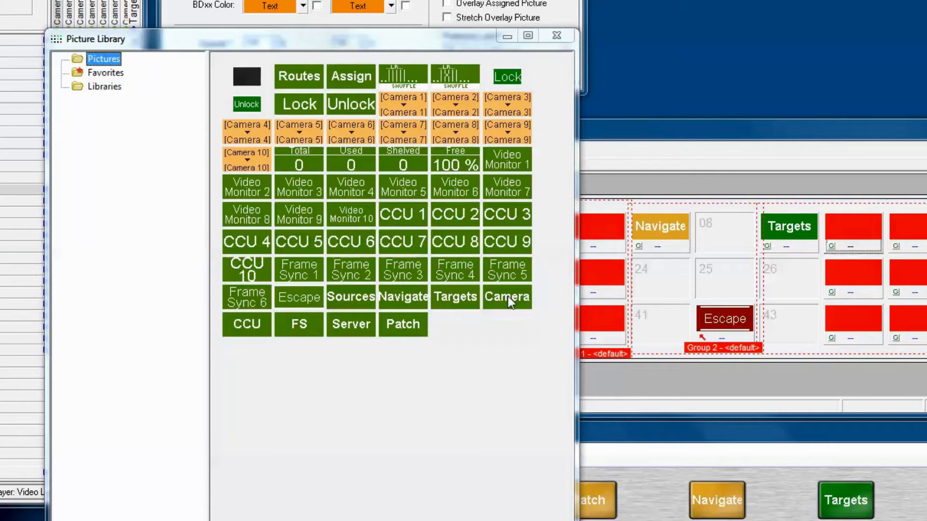
{"action": "mouse_move", "coordinate": [505, 306]}
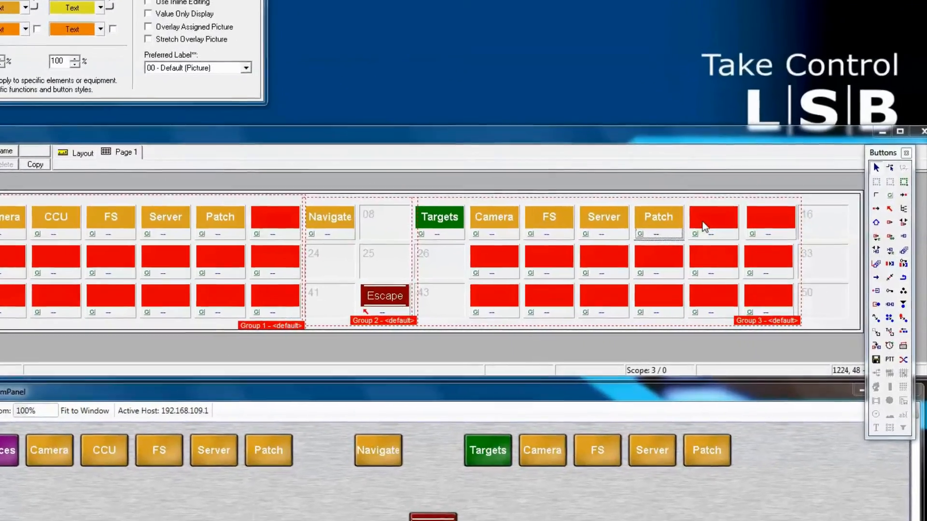
- Give the empty red target button after Patch the bitmap label MV via Edit Bitmap 64x32
{"action": "right_click", "coordinate": [712, 223]}
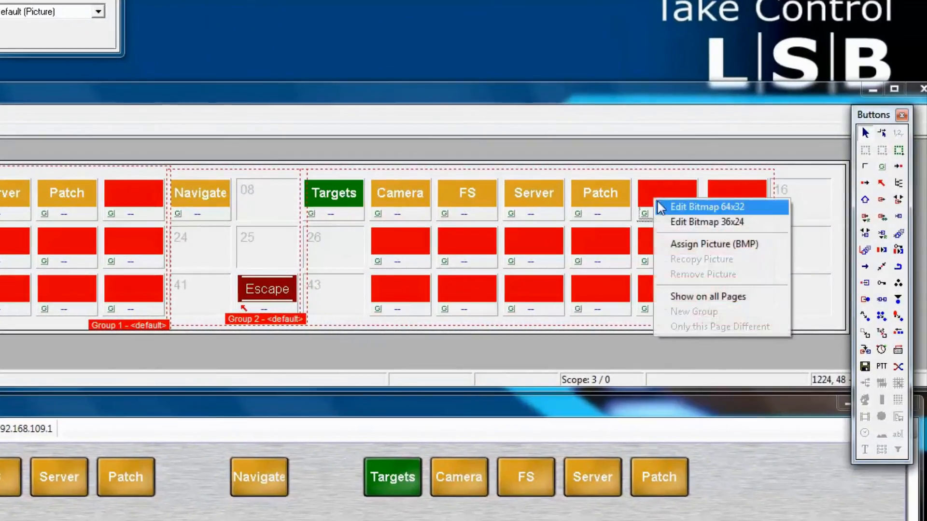
{"action": "left_click", "coordinate": [704, 207]}
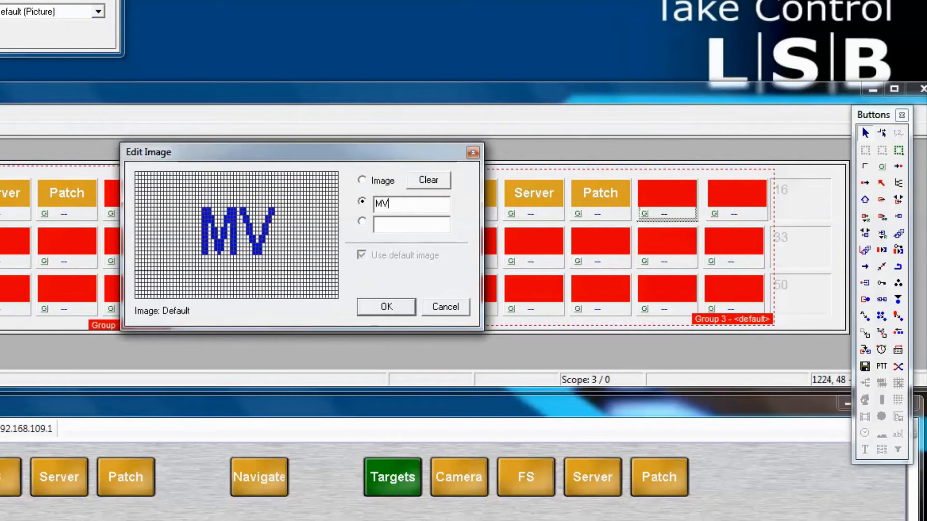
{"action": "left_click", "coordinate": [386, 307]}
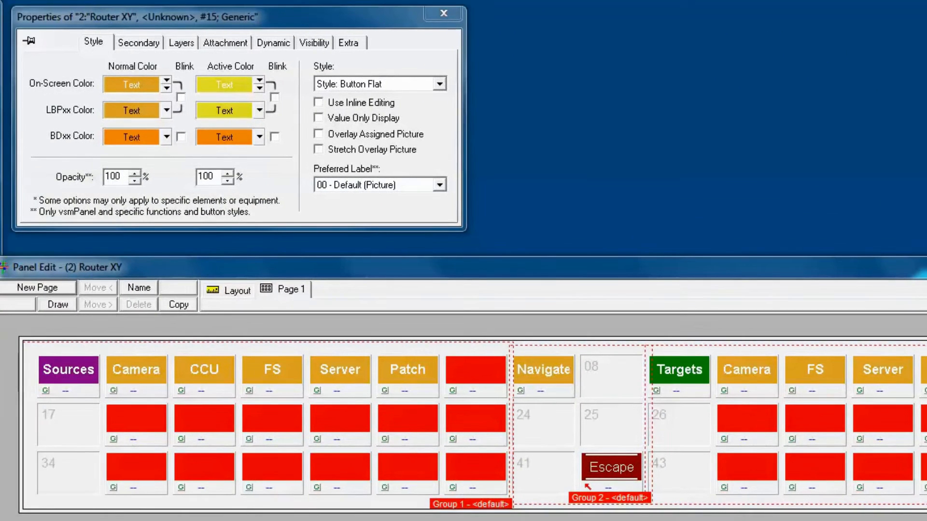
- Set the Camera button's On-Screen and LBPxx normal colours to yellow, then review the purple Sources colours
{"action": "left_click", "coordinate": [135, 375]}
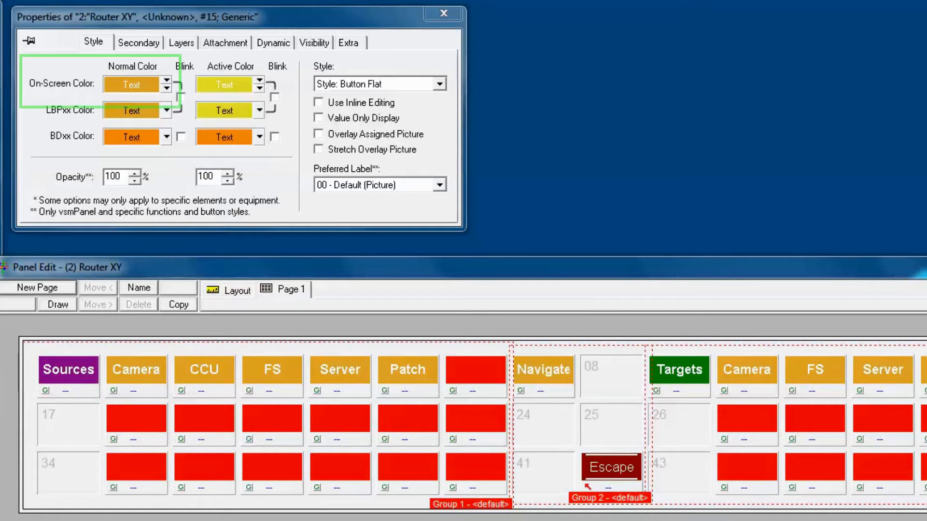
{"action": "left_click", "coordinate": [135, 370]}
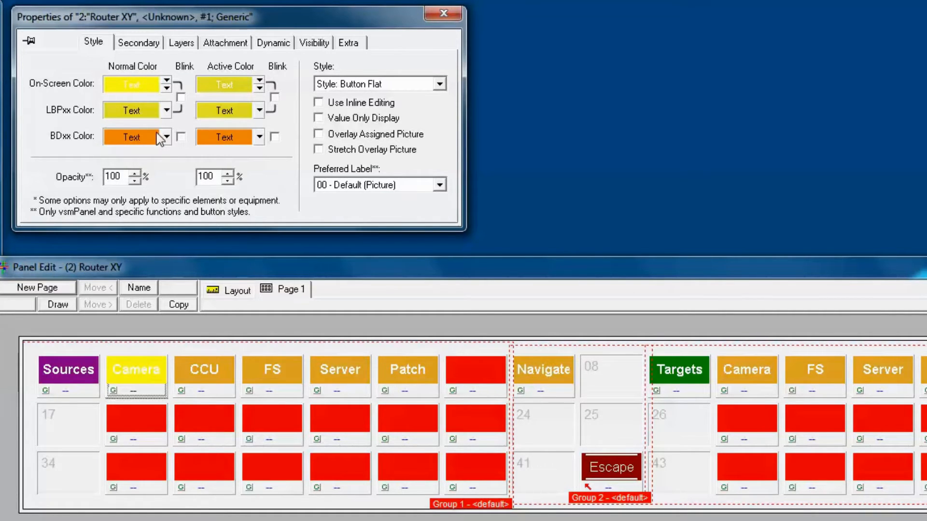
{"action": "mouse_move", "coordinate": [167, 81]}
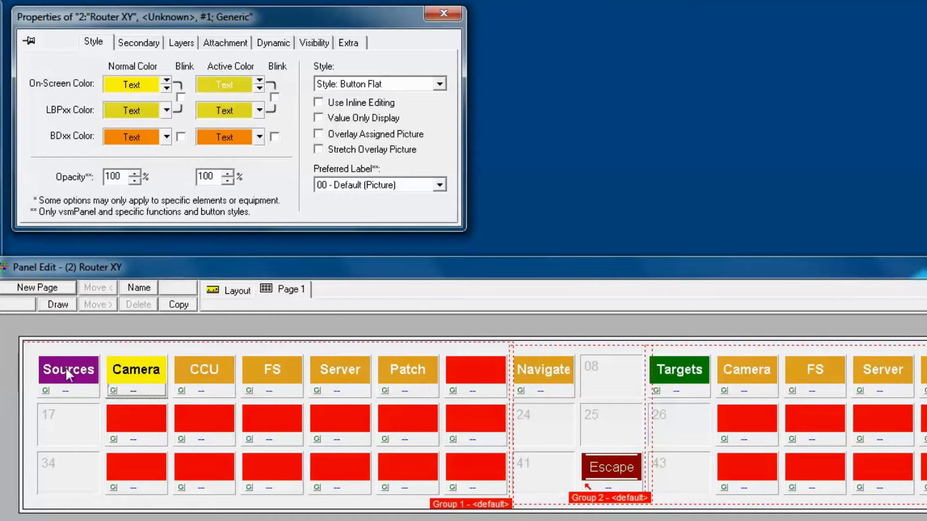
{"action": "left_click", "coordinate": [131, 110]}
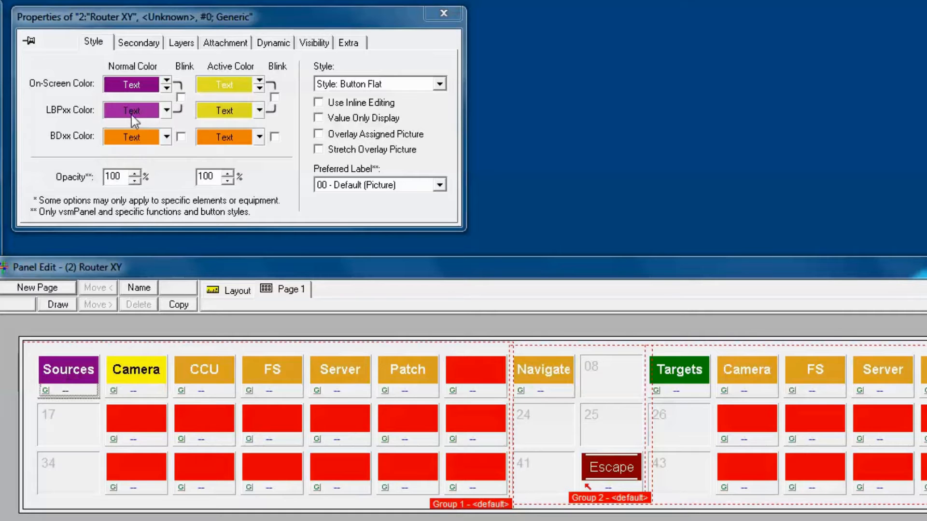
{"action": "mouse_move", "coordinate": [552, 372]}
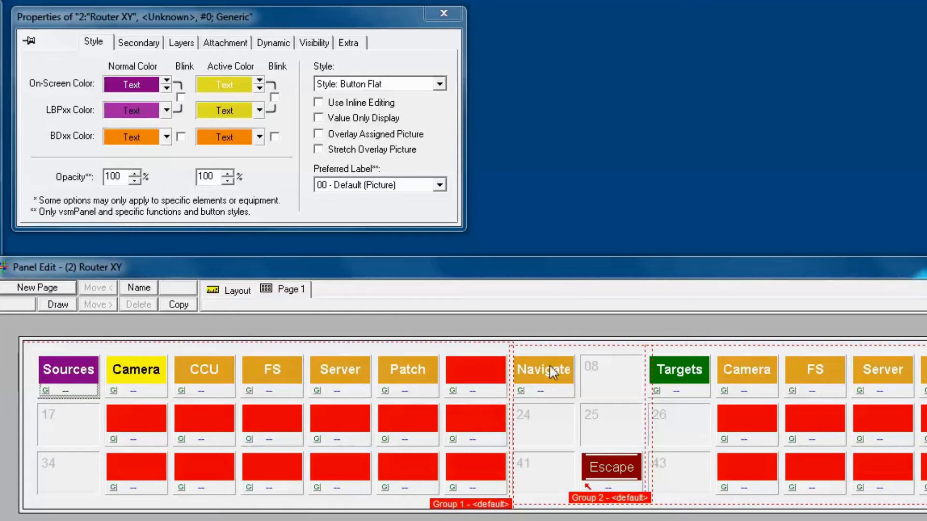
{"action": "mouse_move", "coordinate": [130, 394]}
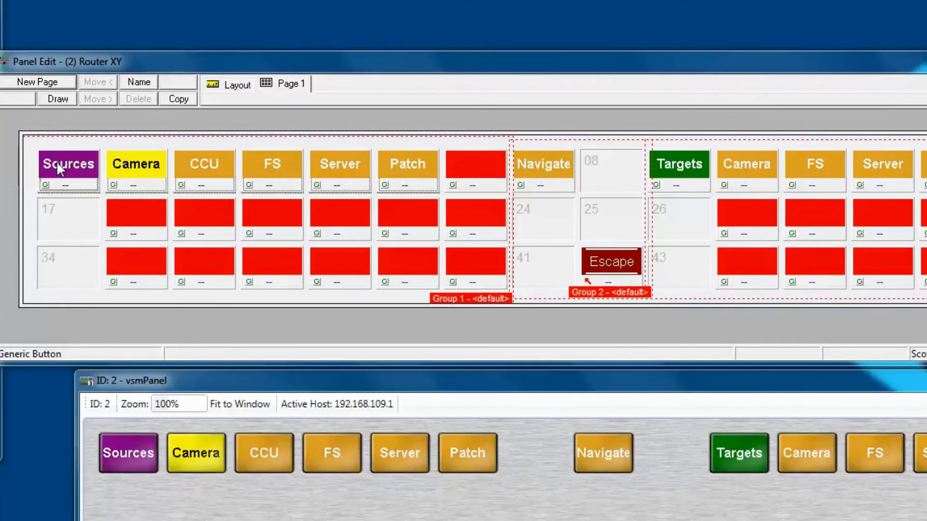
- Copy the Sources button's purple style with all properties to the other source category buttons
{"action": "right_click", "coordinate": [68, 165]}
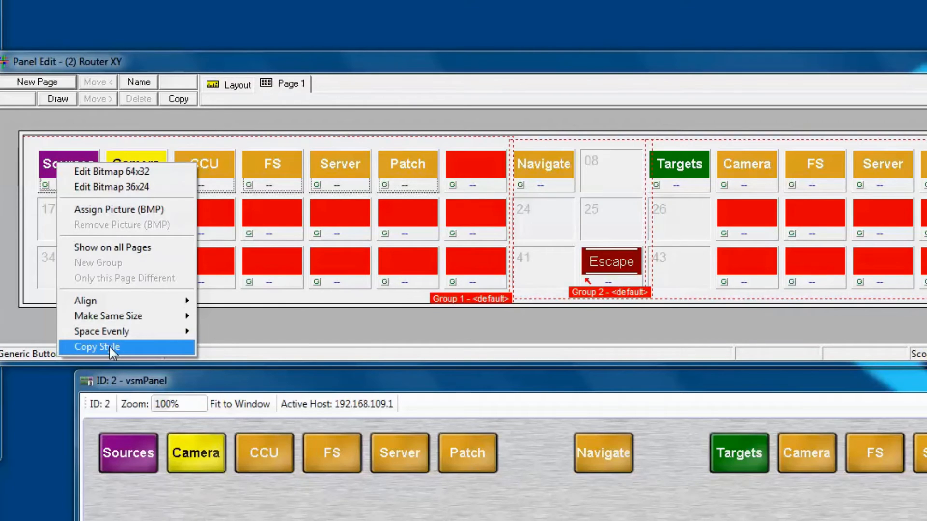
{"action": "left_click", "coordinate": [96, 347]}
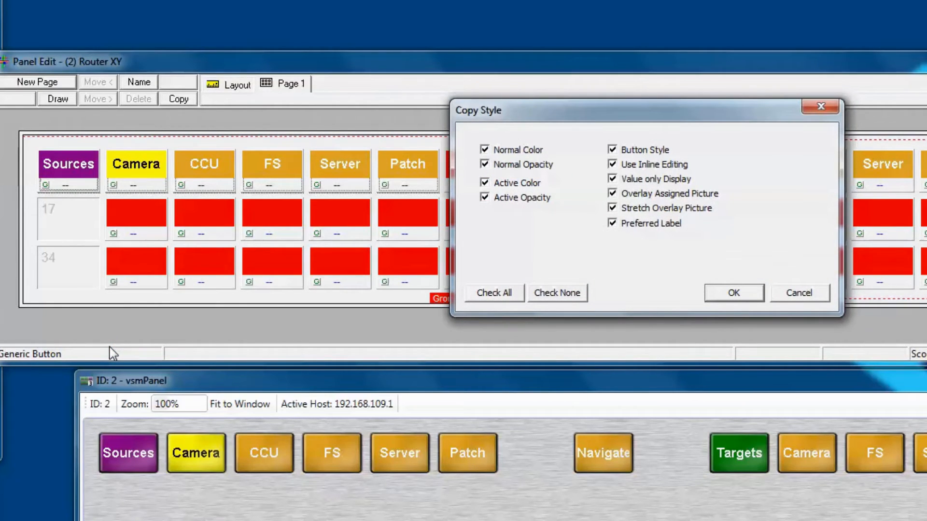
{"action": "mouse_move", "coordinate": [701, 292]}
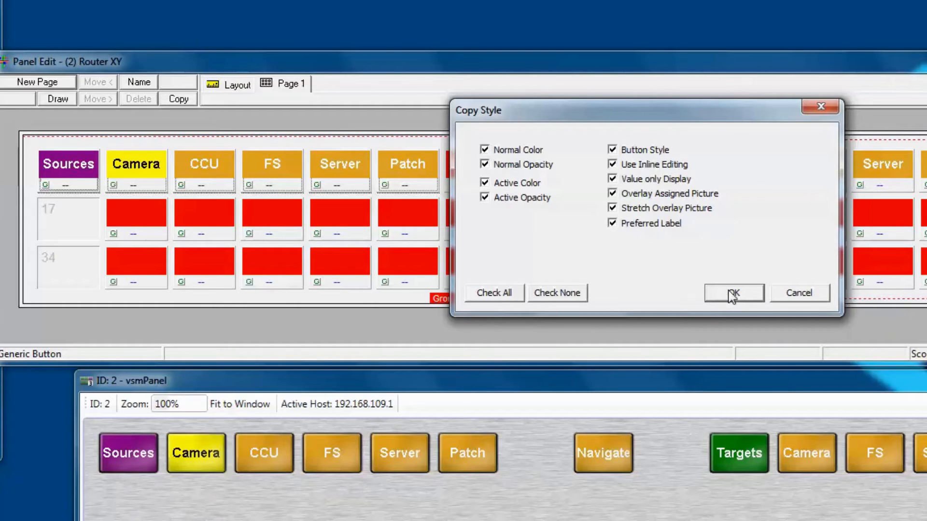
{"action": "left_click", "coordinate": [733, 294]}
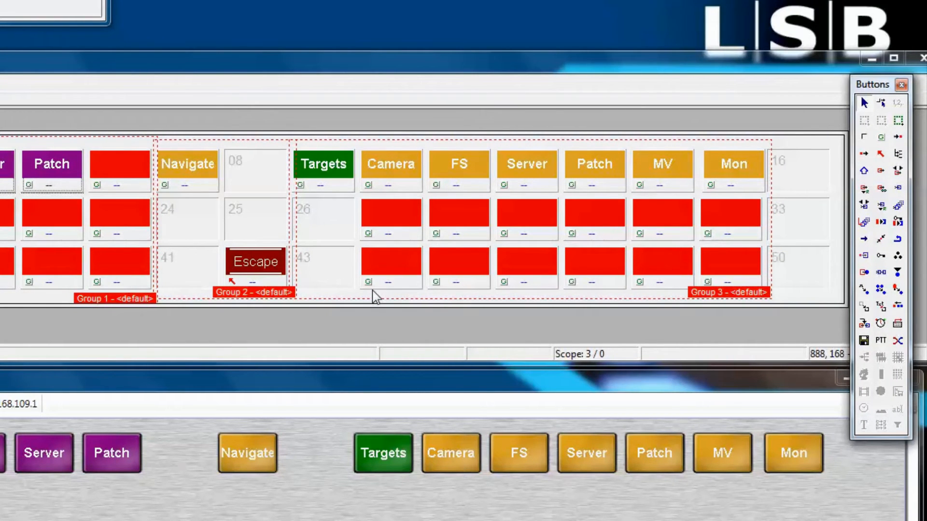
{"action": "mouse_move", "coordinate": [738, 151]}
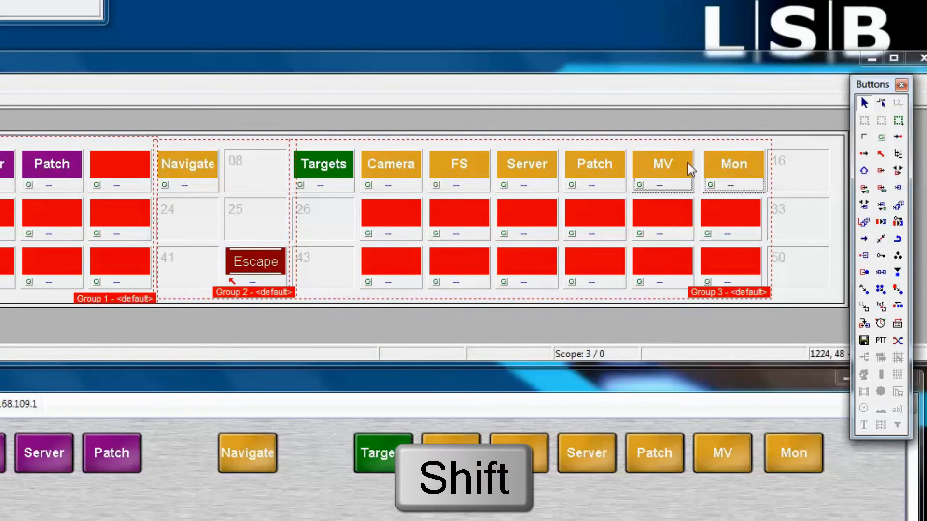
{"action": "mouse_move", "coordinate": [467, 178]}
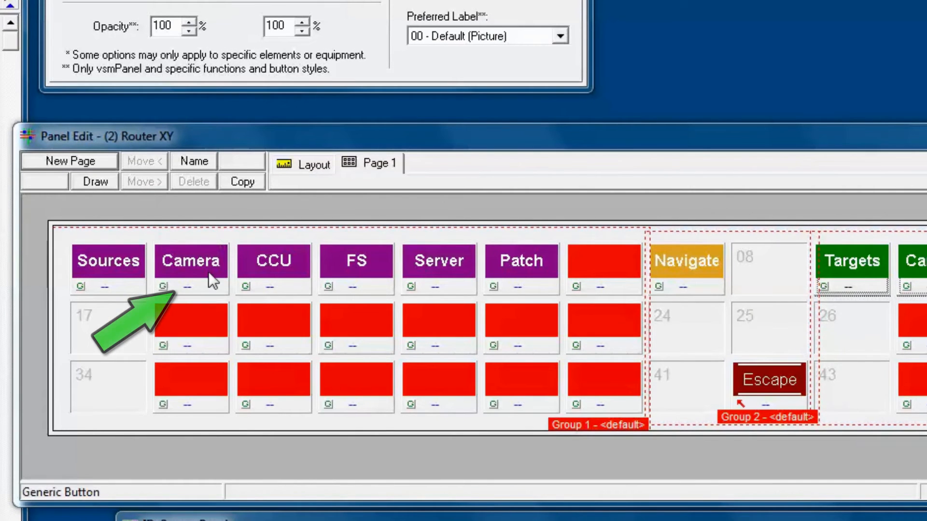
{"action": "mouse_move", "coordinate": [206, 275]}
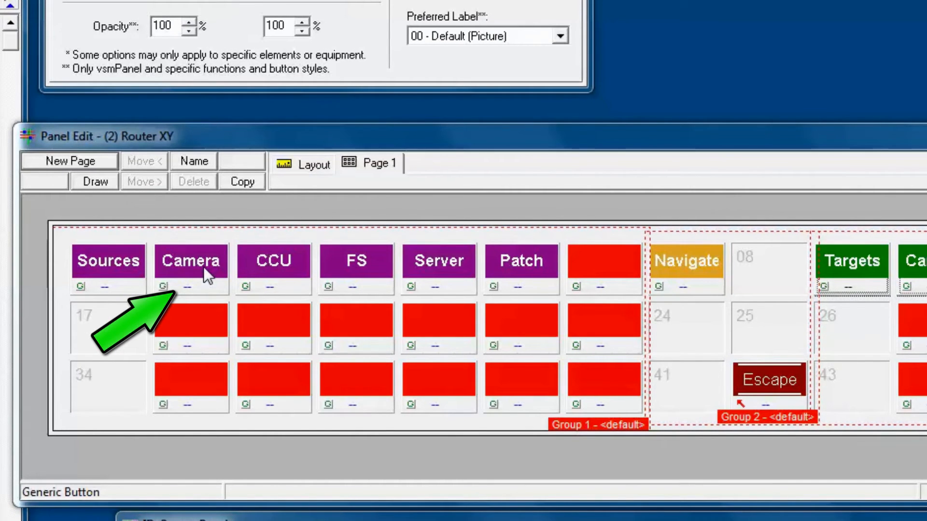
{"action": "mouse_move", "coordinate": [188, 295]}
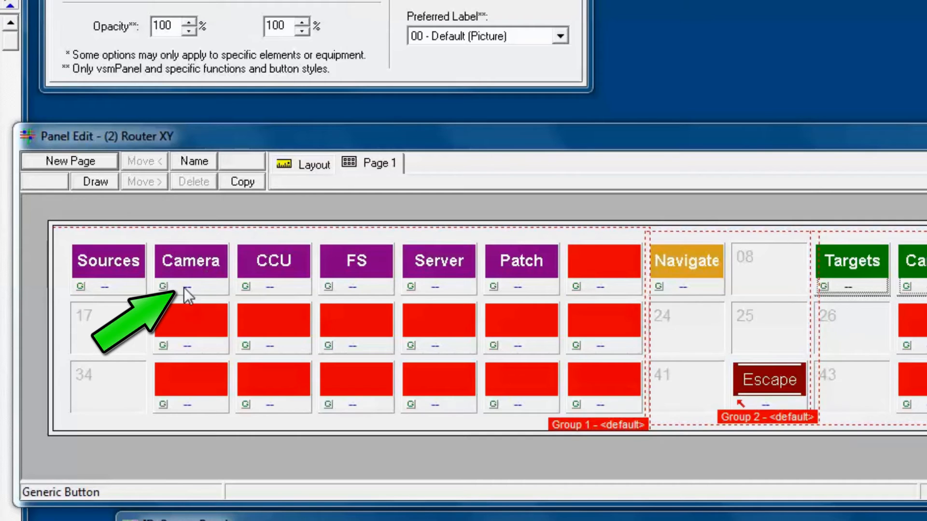
- Check the Camera button's group assignment and add new pages so the Router XY panel has six
{"action": "left_click", "coordinate": [164, 286]}
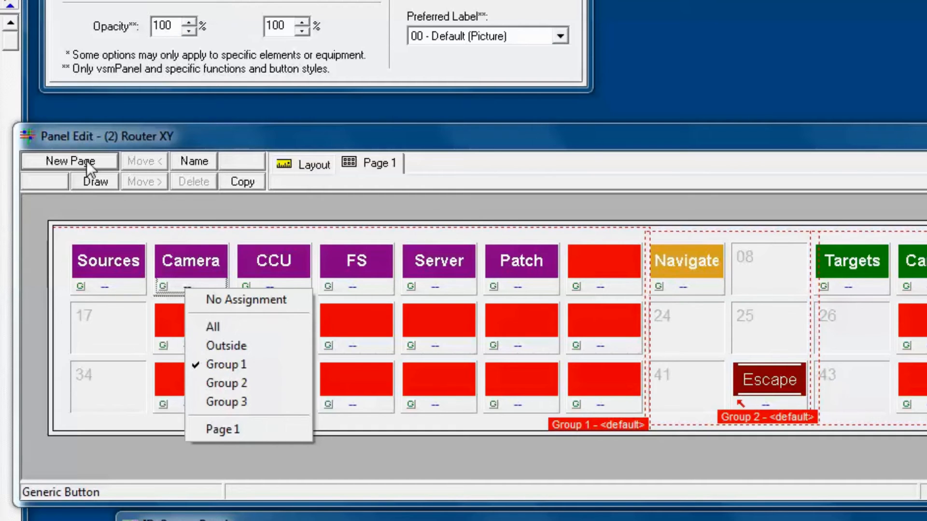
{"action": "left_click", "coordinate": [68, 161]}
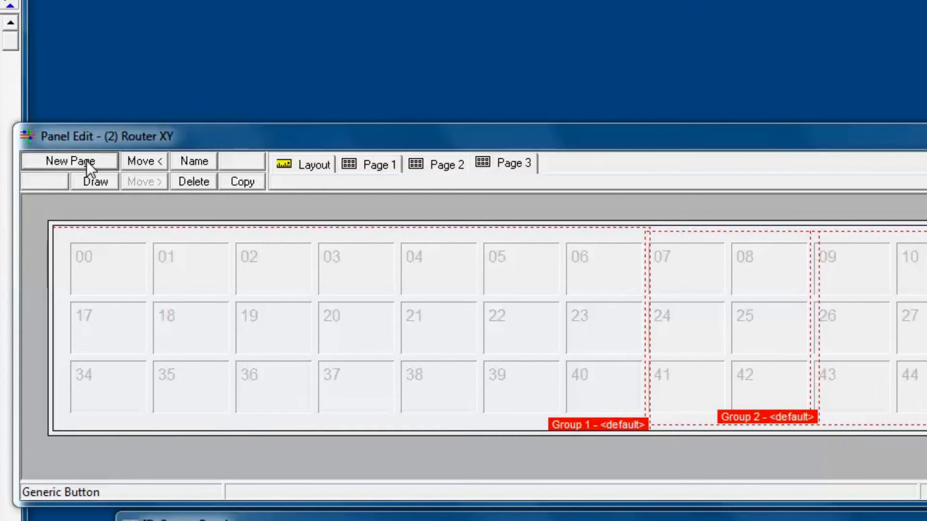
{"action": "left_click", "coordinate": [69, 161]}
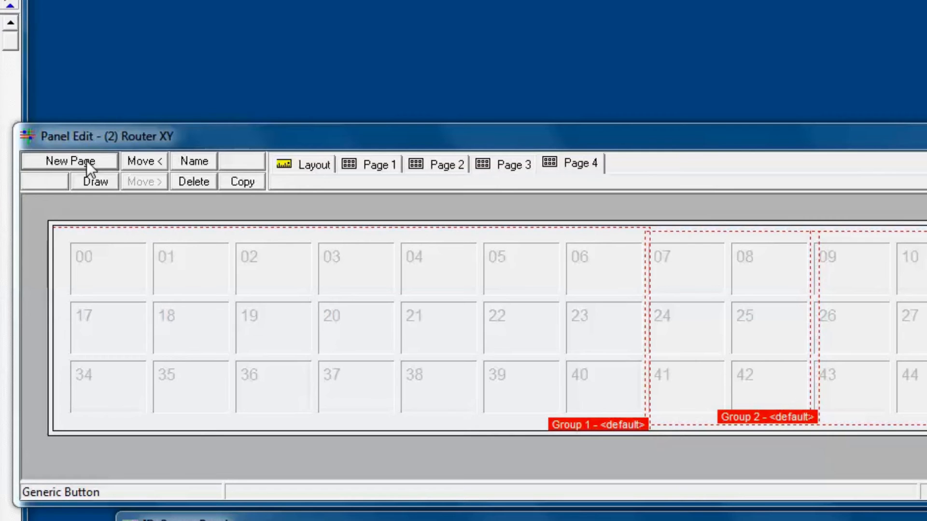
{"action": "left_click", "coordinate": [70, 161]}
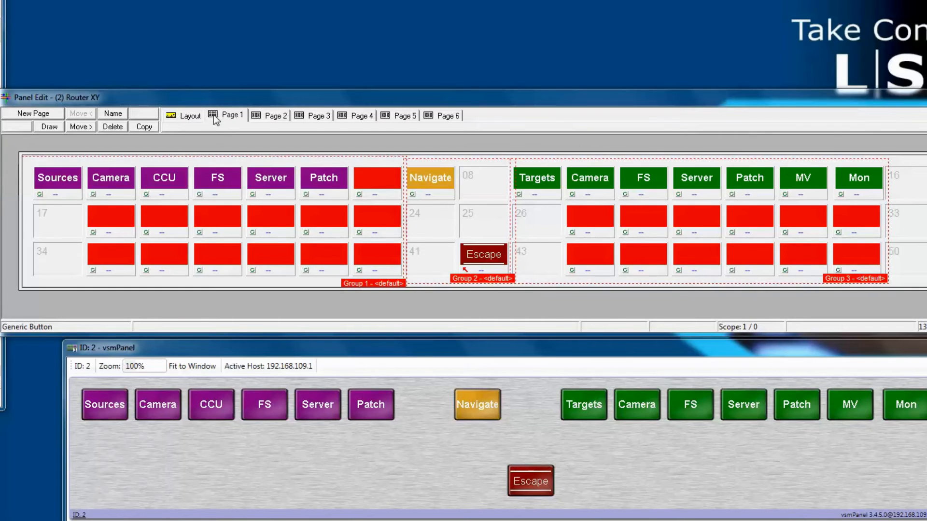
{"action": "mouse_move", "coordinate": [182, 118]}
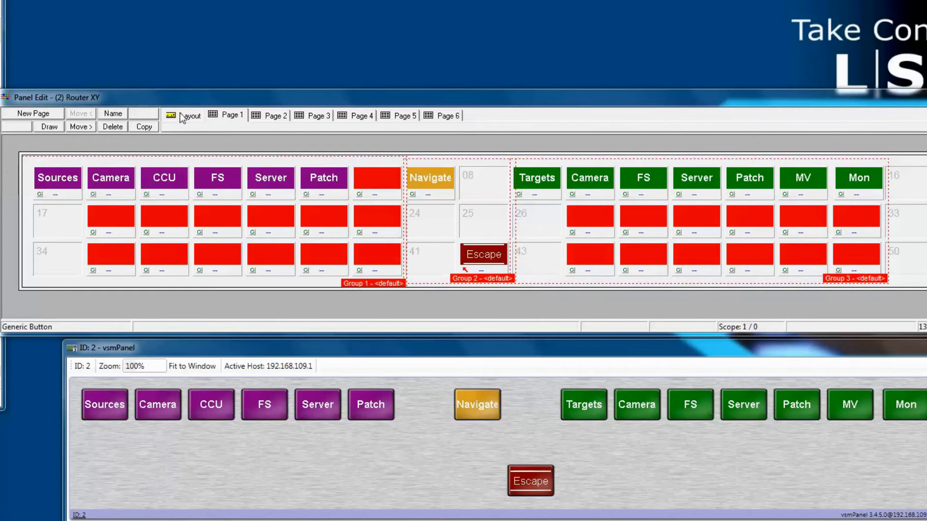
- On Page 1, assign the Camera source button to Page 2, continuing through Patch on Page 6
{"action": "left_click", "coordinate": [34, 113]}
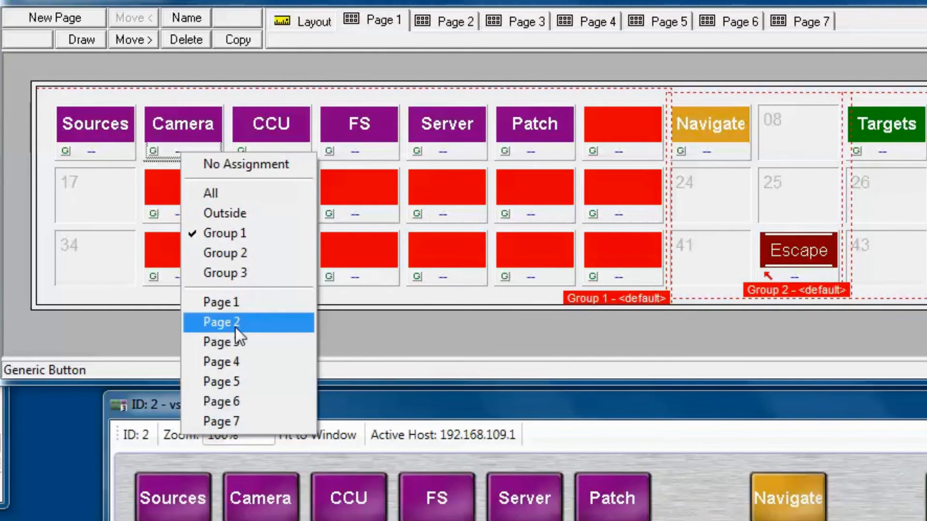
{"action": "left_click", "coordinate": [222, 321]}
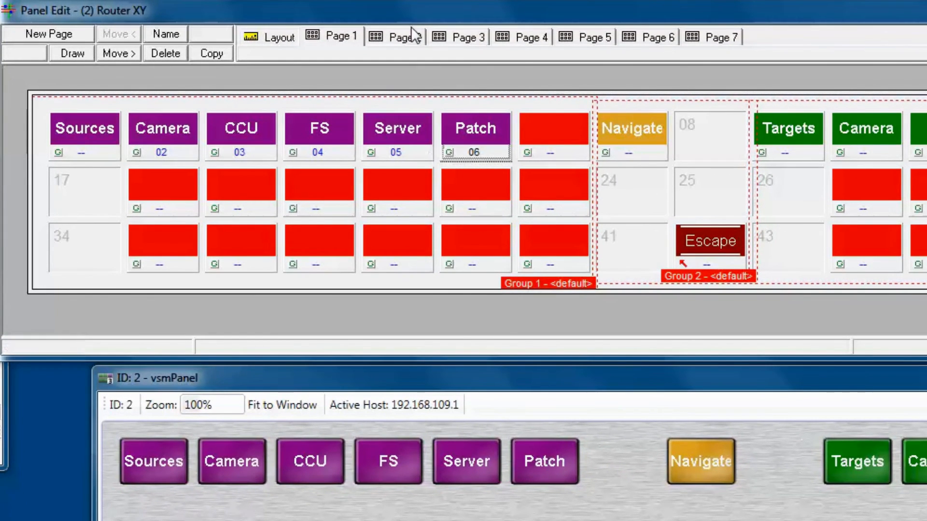
- Name pages 2, 3 and 4 Camera, CCU and FS
{"action": "left_click", "coordinate": [397, 37]}
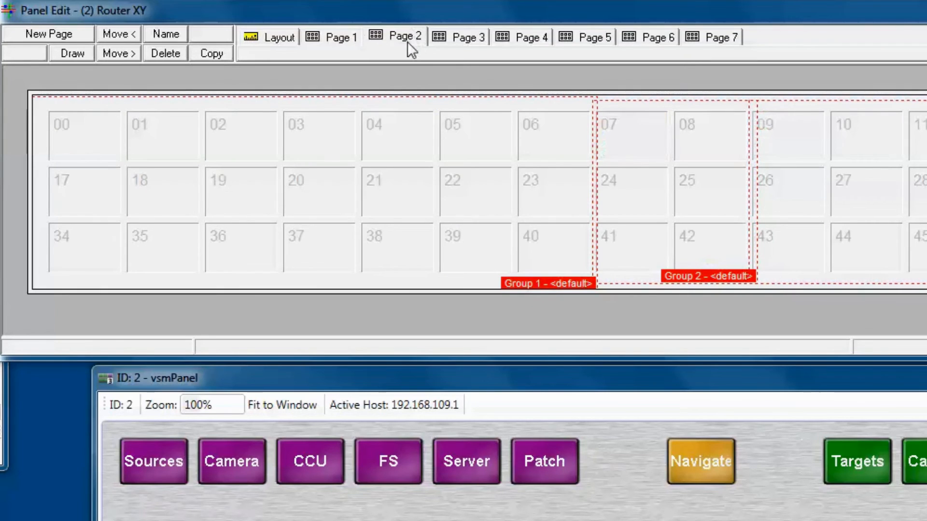
{"action": "mouse_move", "coordinate": [331, 59]}
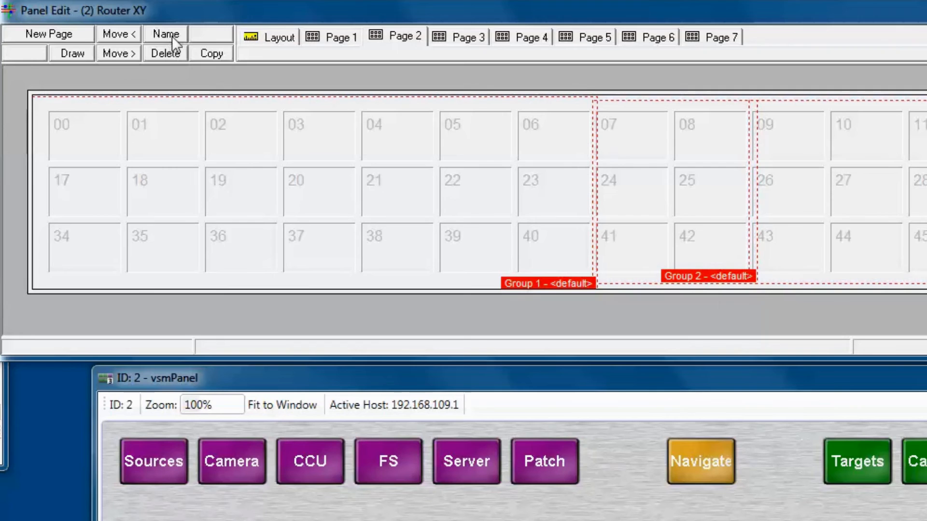
{"action": "left_click", "coordinate": [166, 34]}
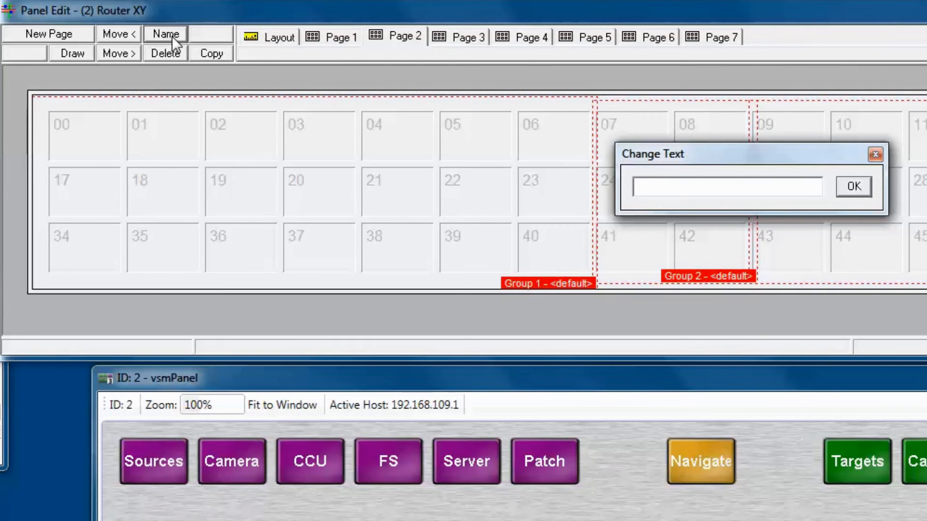
{"action": "type", "text": "Camera"}
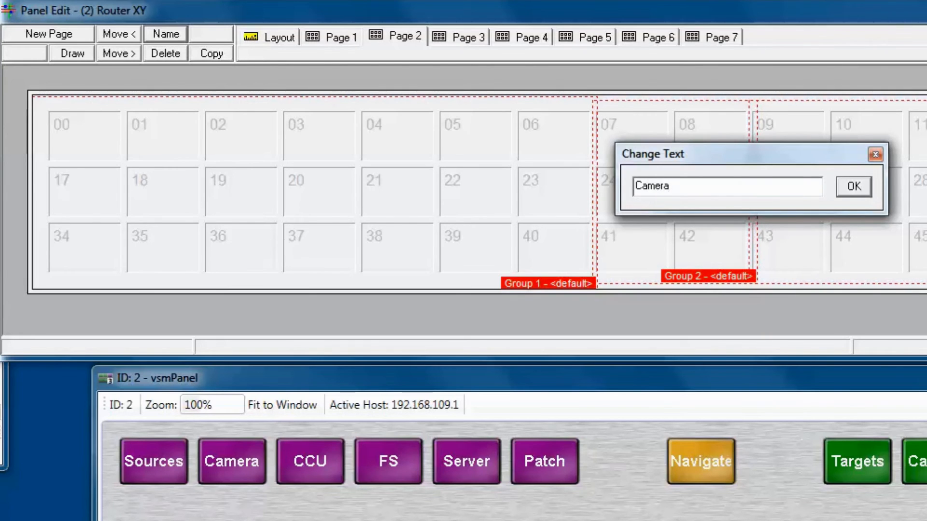
{"action": "left_click", "coordinate": [851, 187]}
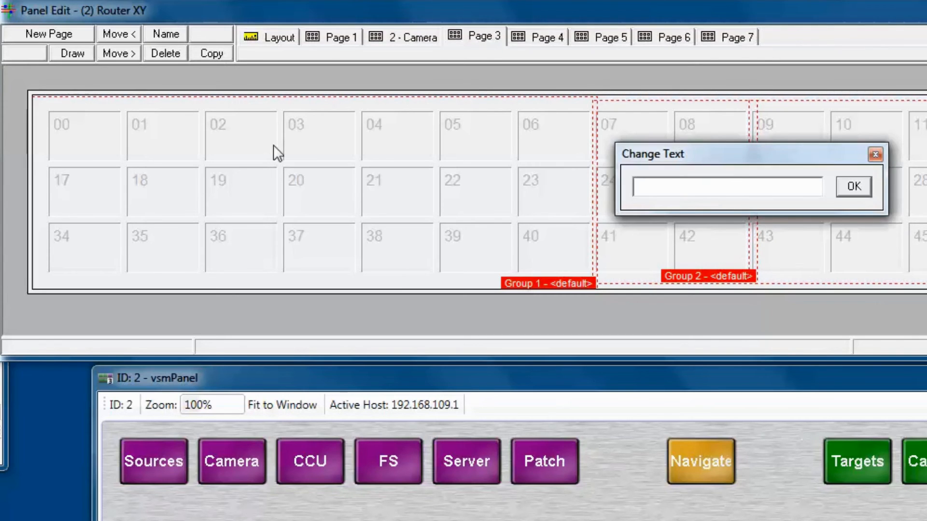
{"action": "type", "text": "CCU"}
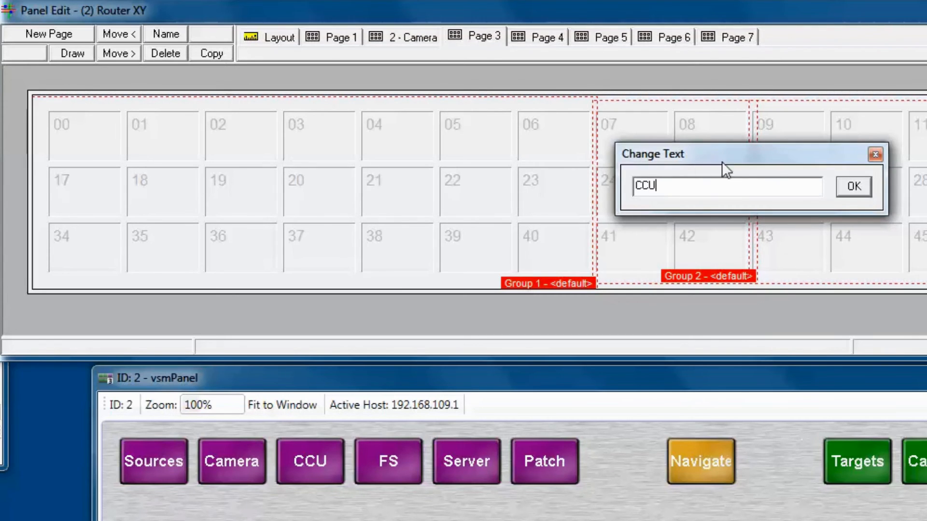
{"action": "left_click", "coordinate": [852, 187]}
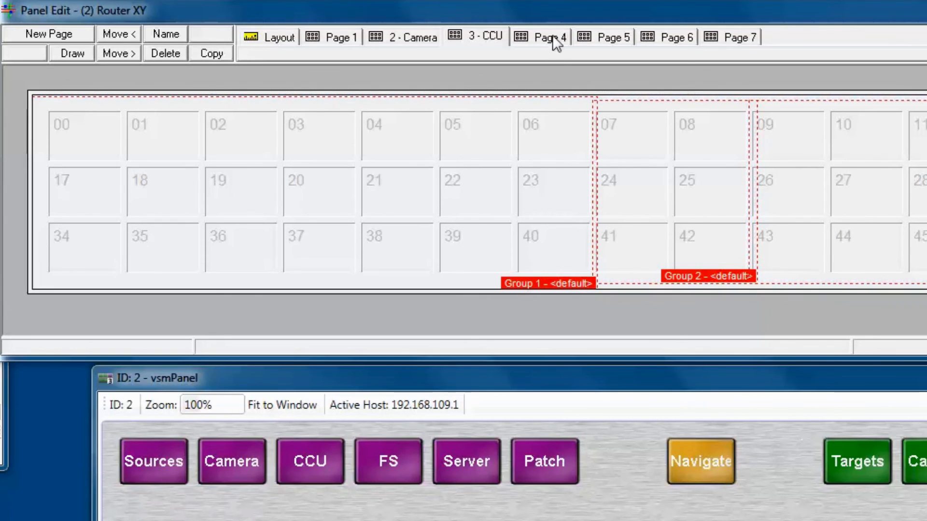
{"action": "left_click", "coordinate": [165, 34]}
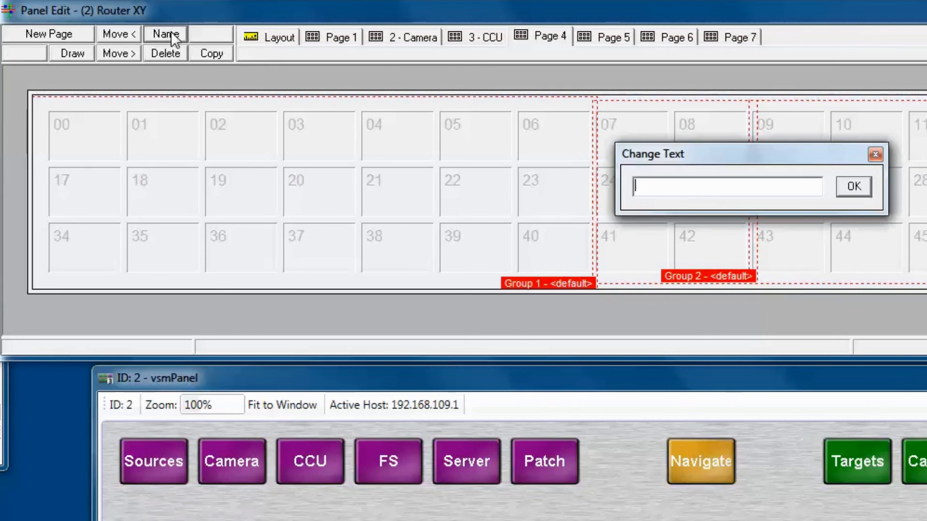
{"action": "type", "text": "FS"}
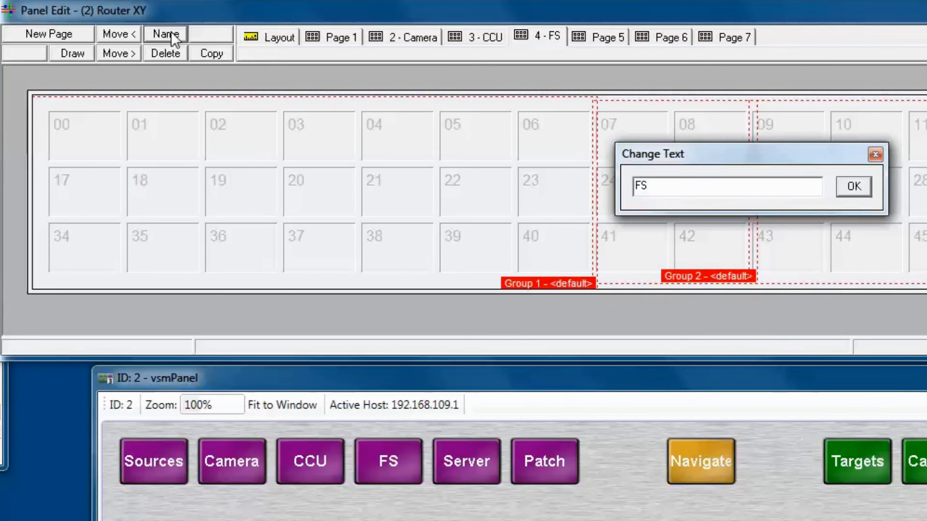
{"action": "left_click", "coordinate": [853, 187]}
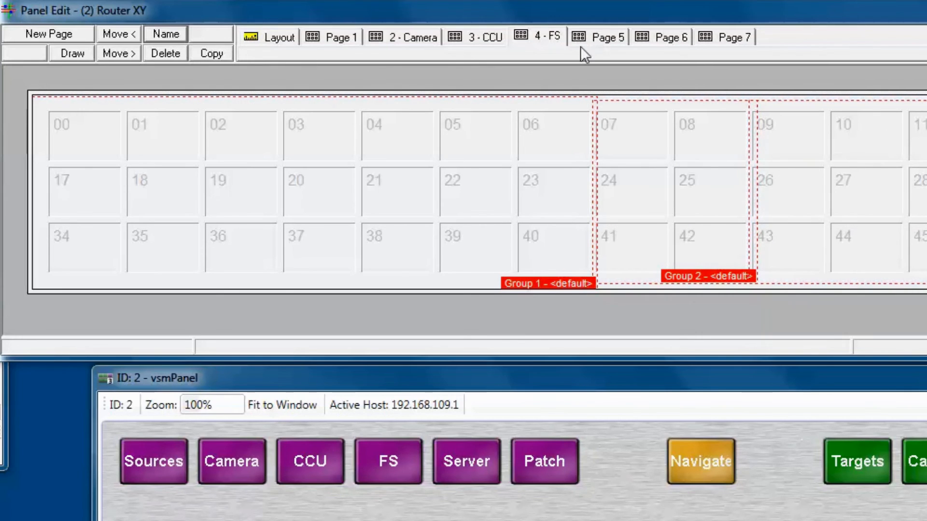
- Name pages 5 and 6 Server and Patch, and add an eighth page
{"action": "left_click", "coordinate": [165, 34]}
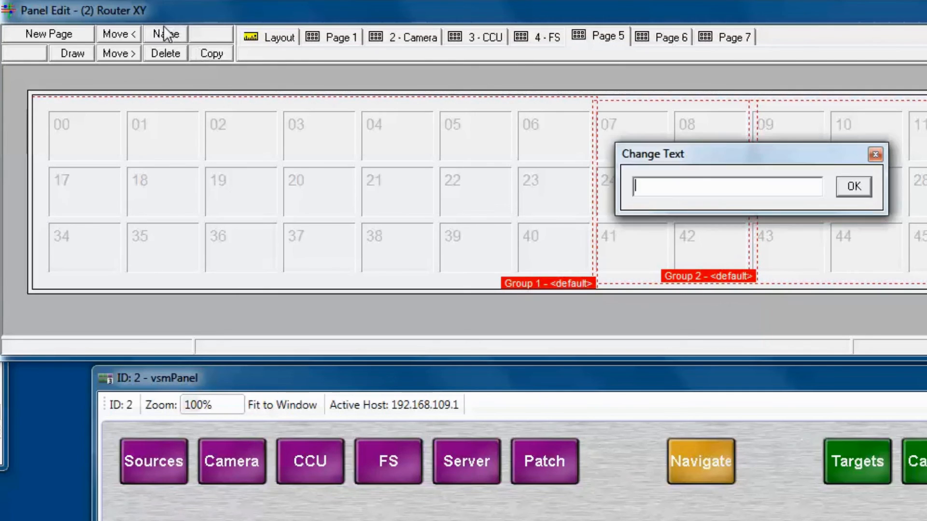
{"action": "type", "text": "Server"}
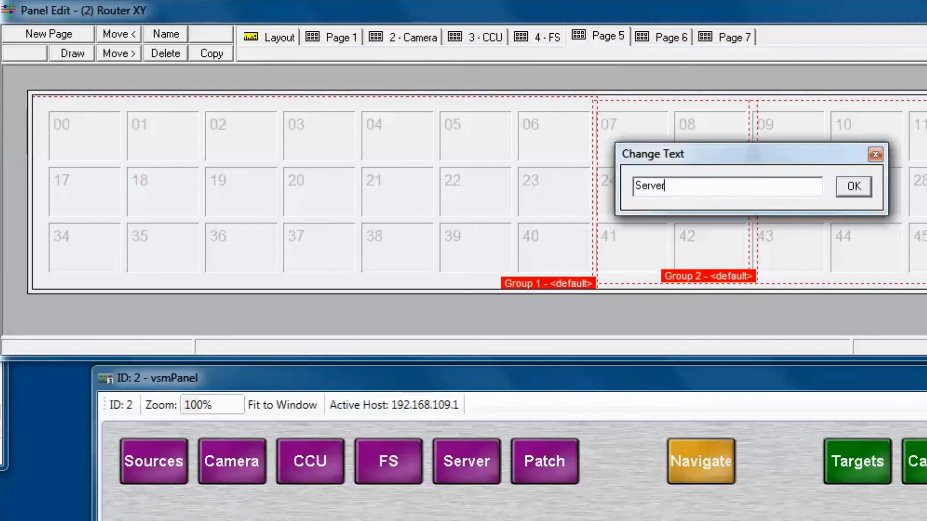
{"action": "left_click", "coordinate": [853, 187]}
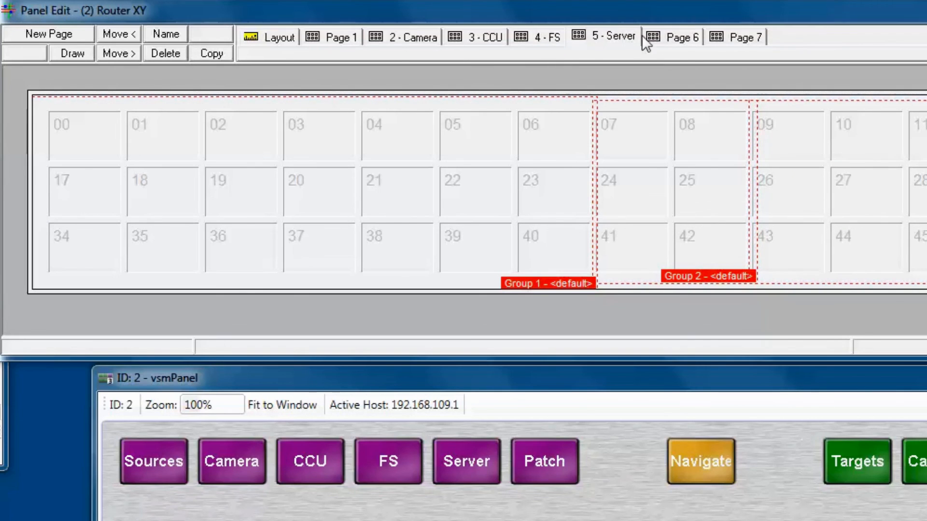
{"action": "left_click", "coordinate": [166, 34]}
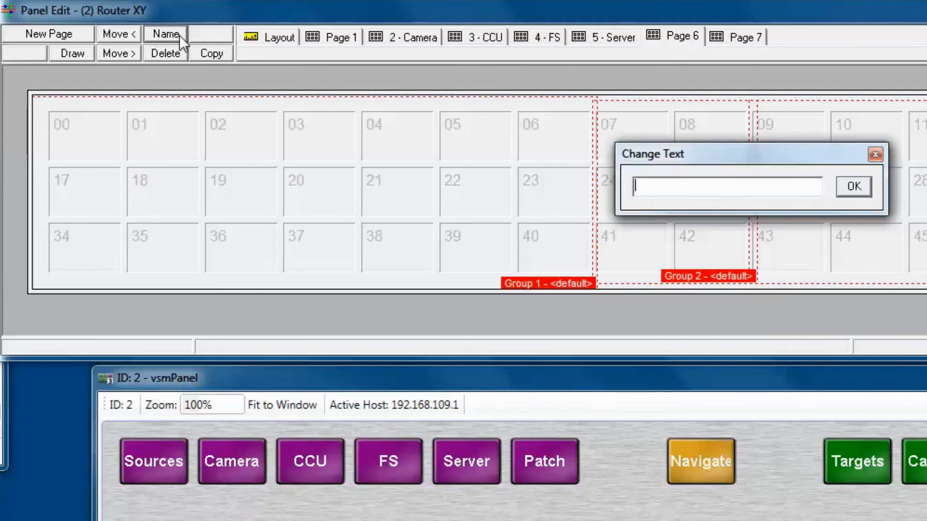
{"action": "type", "text": "Patch"}
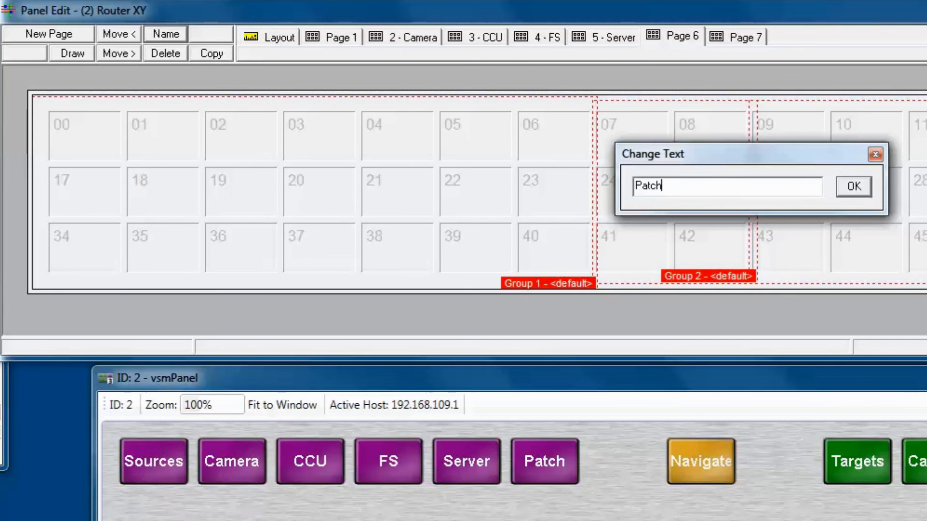
{"action": "left_click", "coordinate": [853, 187]}
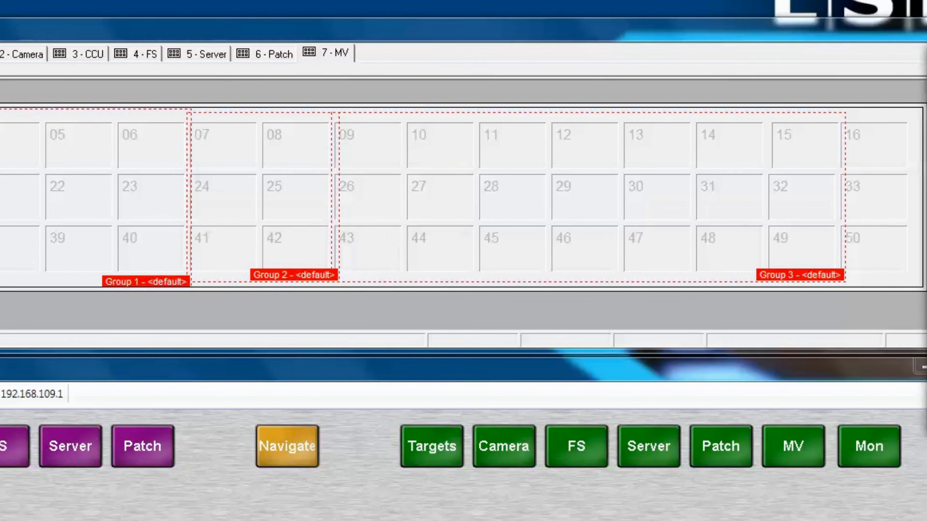
{"action": "left_click", "coordinate": [387, 53]}
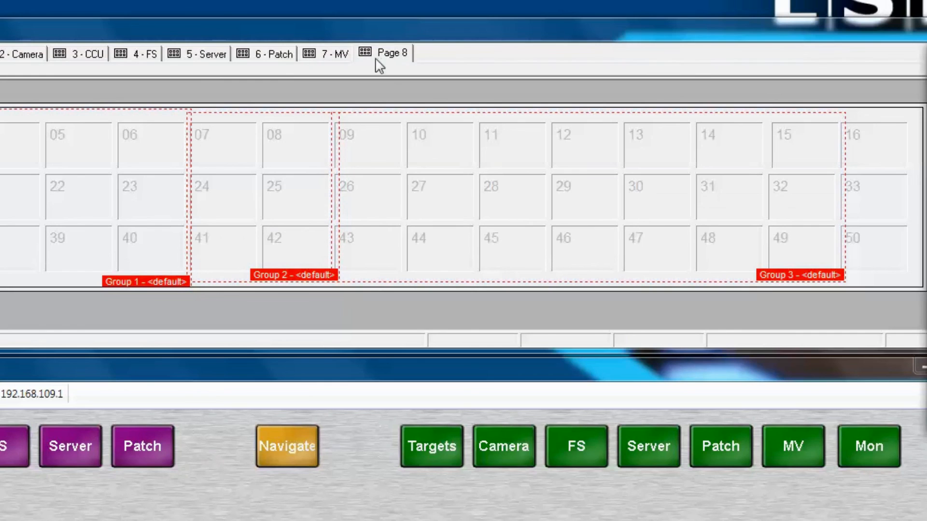